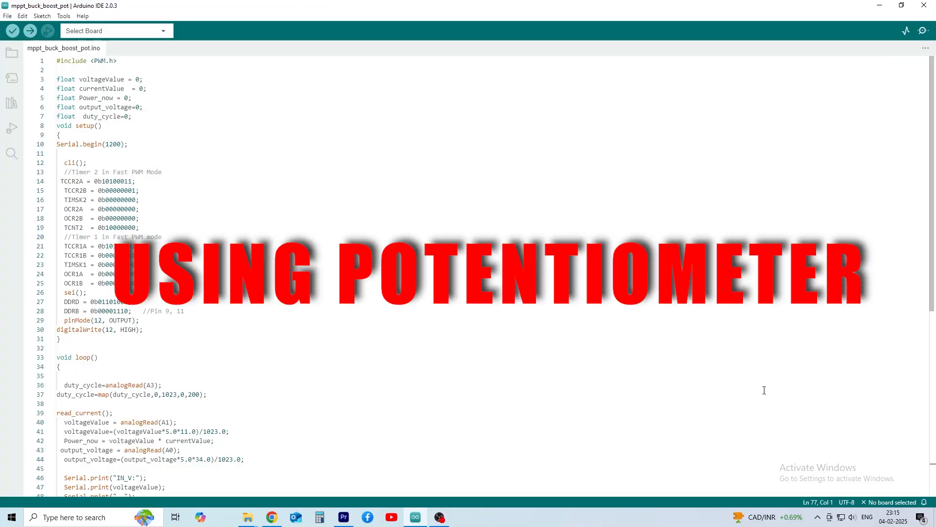
pyautogui.scroll(-3)
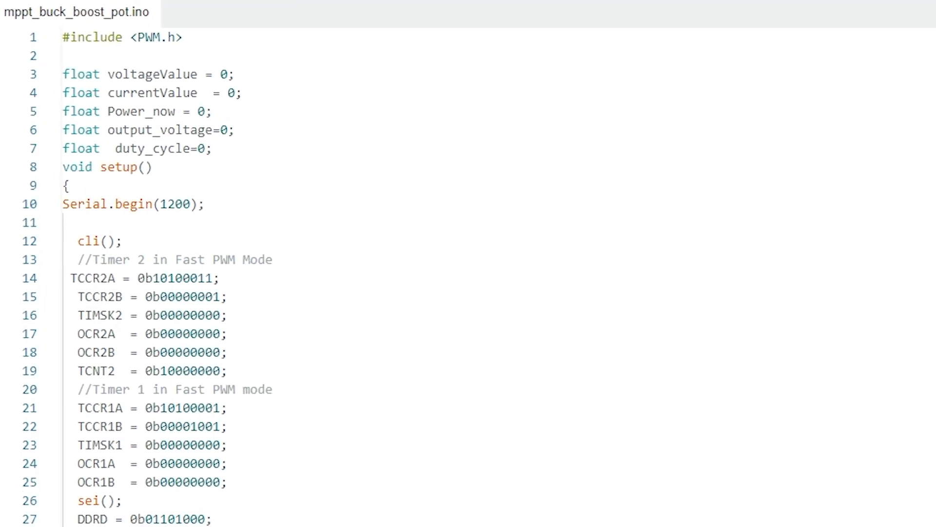
pyautogui.scroll(-3)
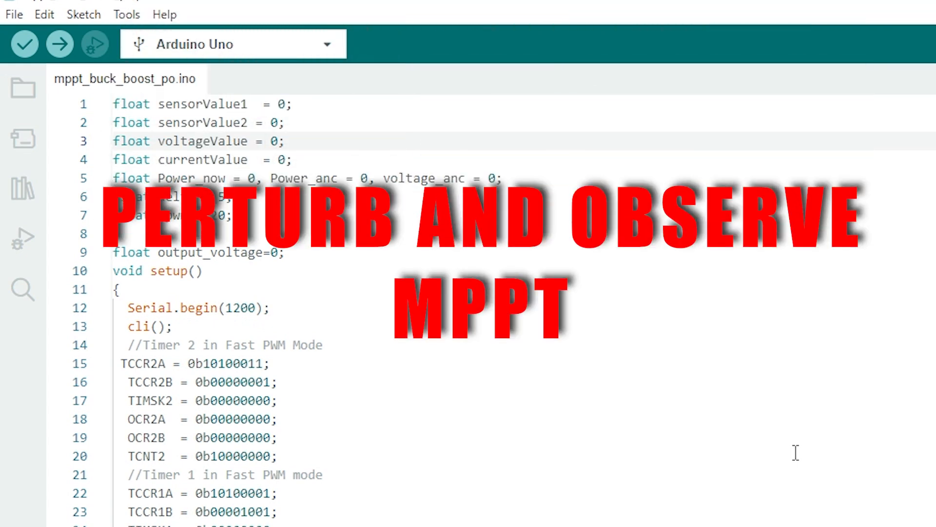
pyautogui.moveTo(59, 44)
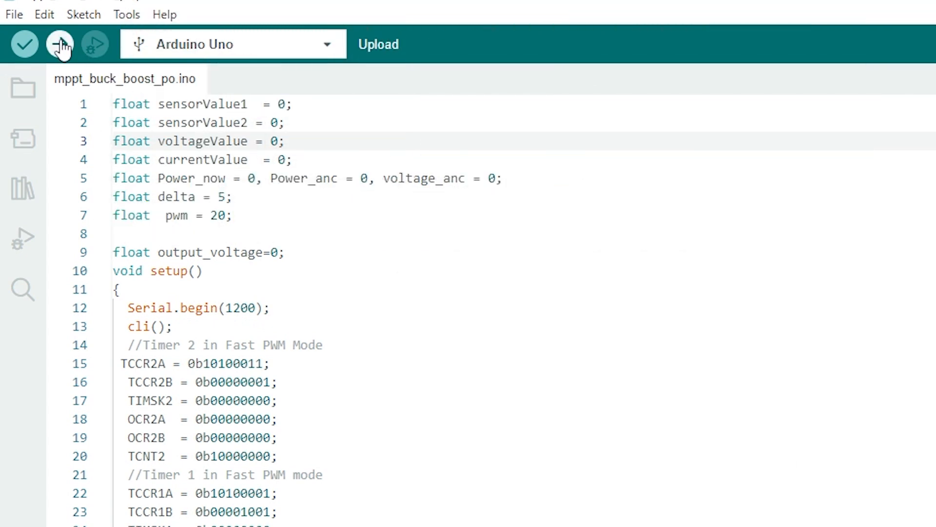